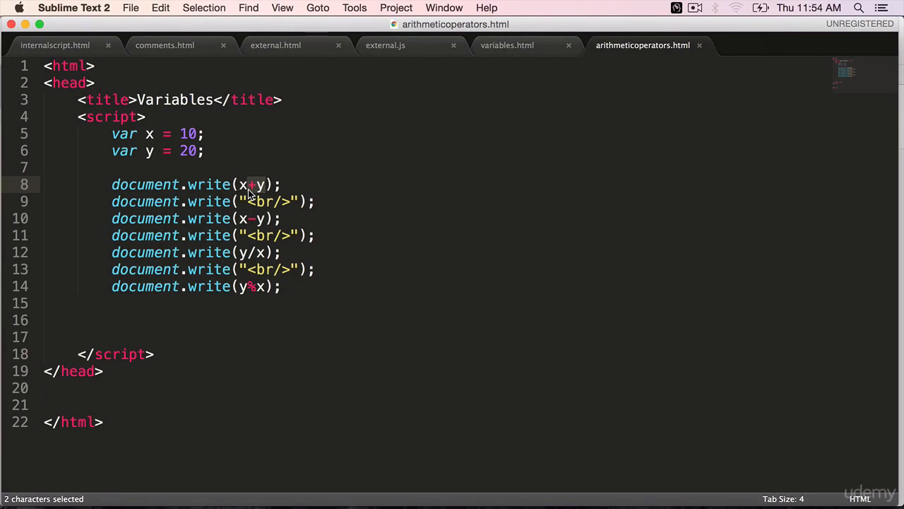
Step: Place the cursor at x+y in arithmeticoperators.html and bring up the File menu
click(243, 184)
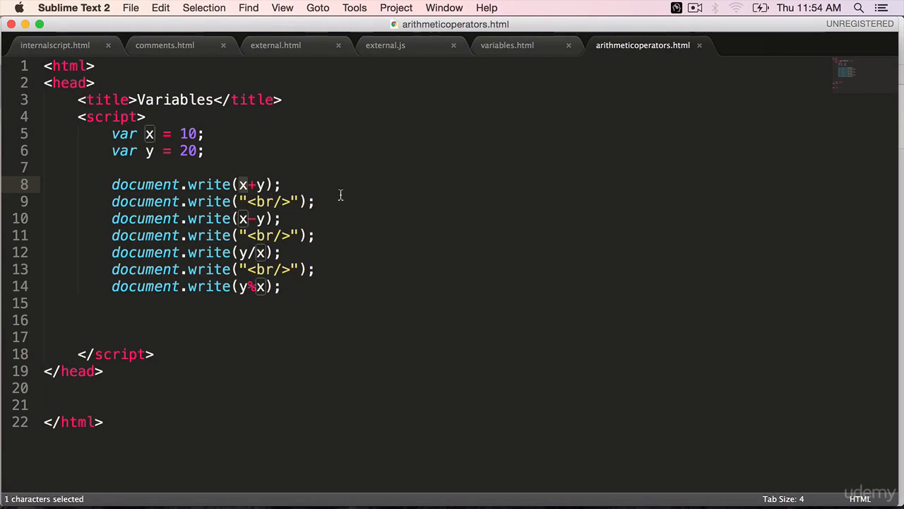
click(130, 9)
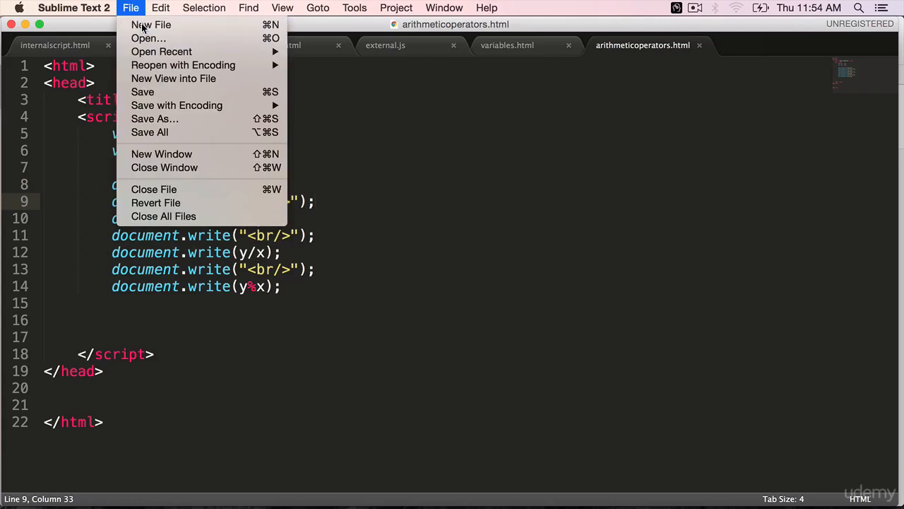
Step: Start a new untitled document with the copied code and retitle it 'Plus and Strings'
click(150, 26)
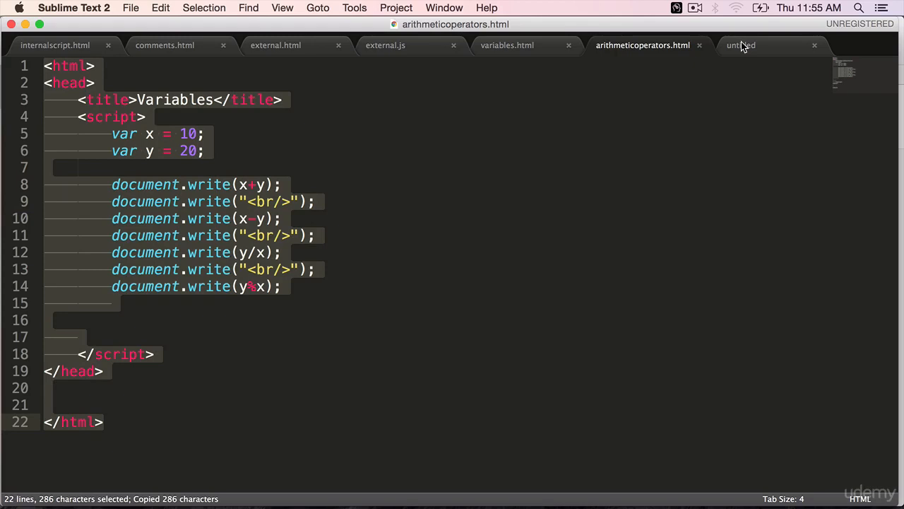
click(740, 46)
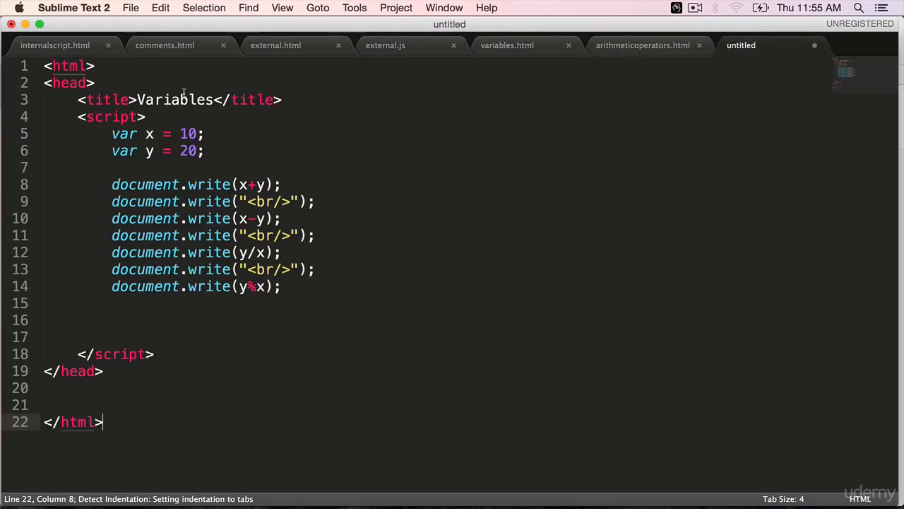
text(Plus and St)
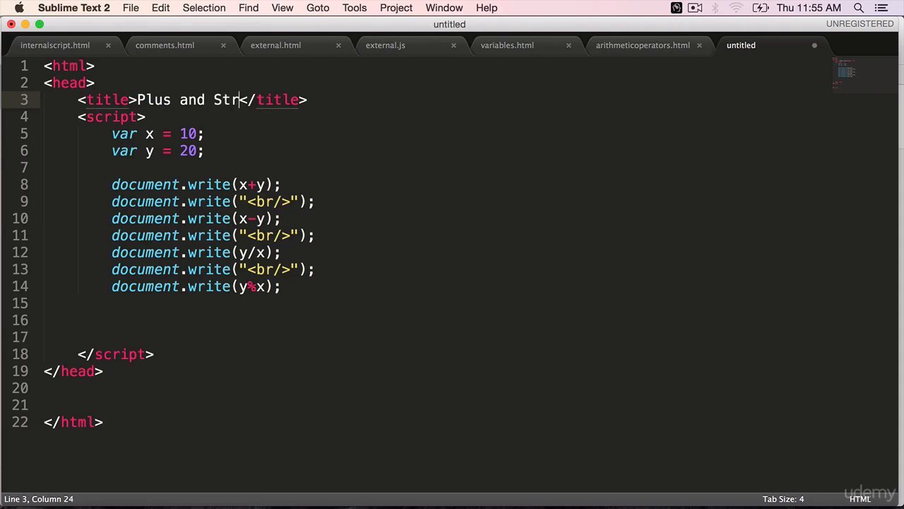
text(ings)
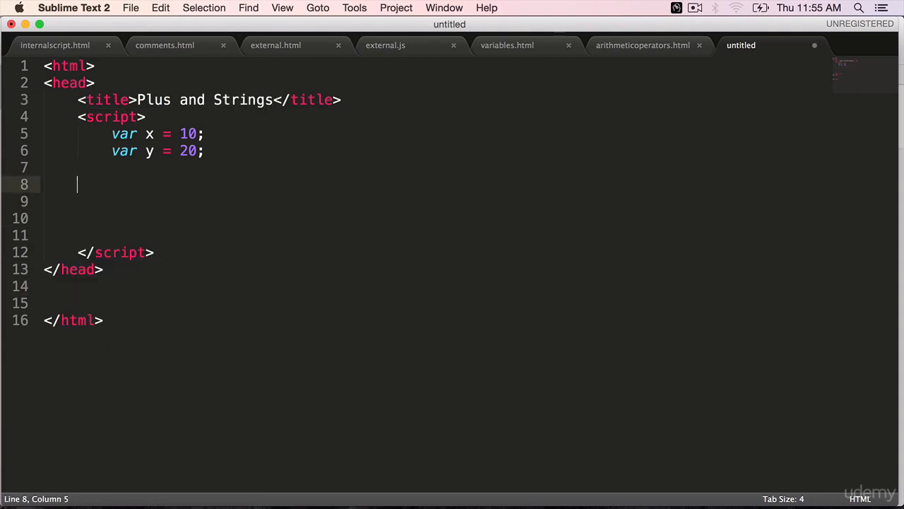
Step: Write var z = x + y; and document.write(z); in the script, then begin saving
key(tab)
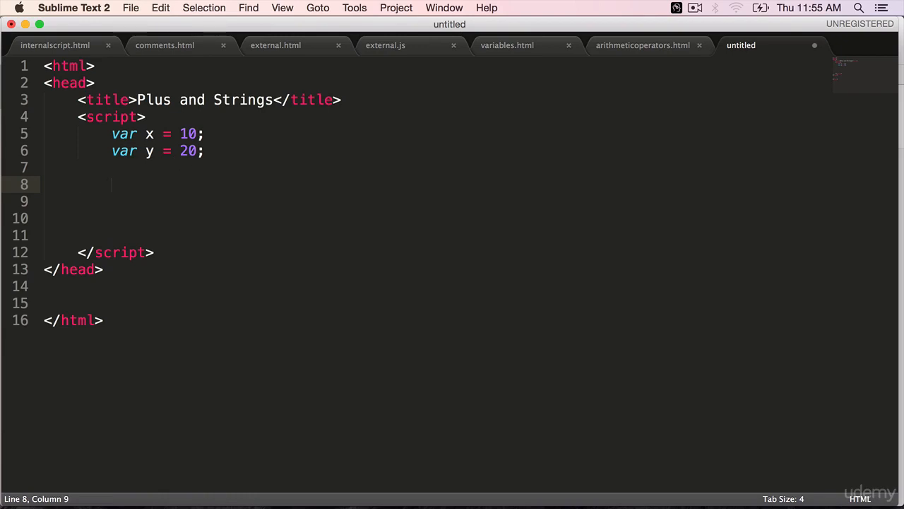
text(var z = x +)
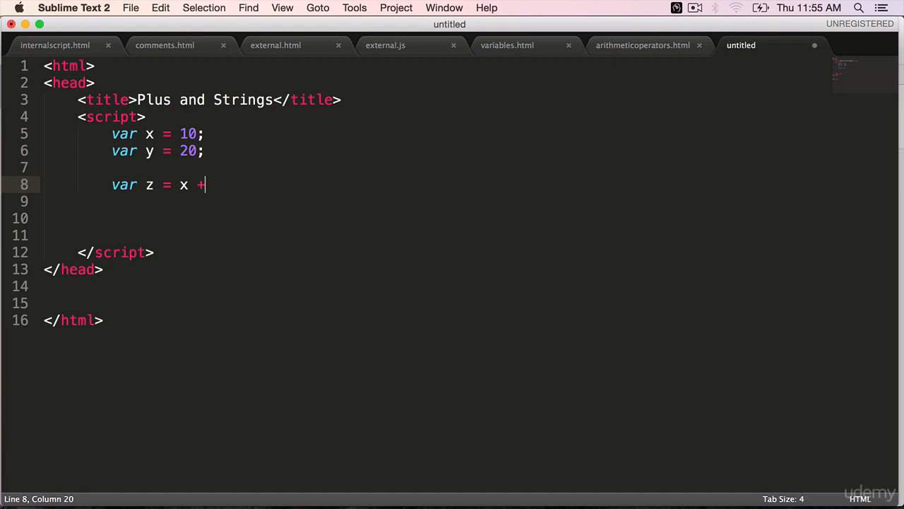
text(y;)
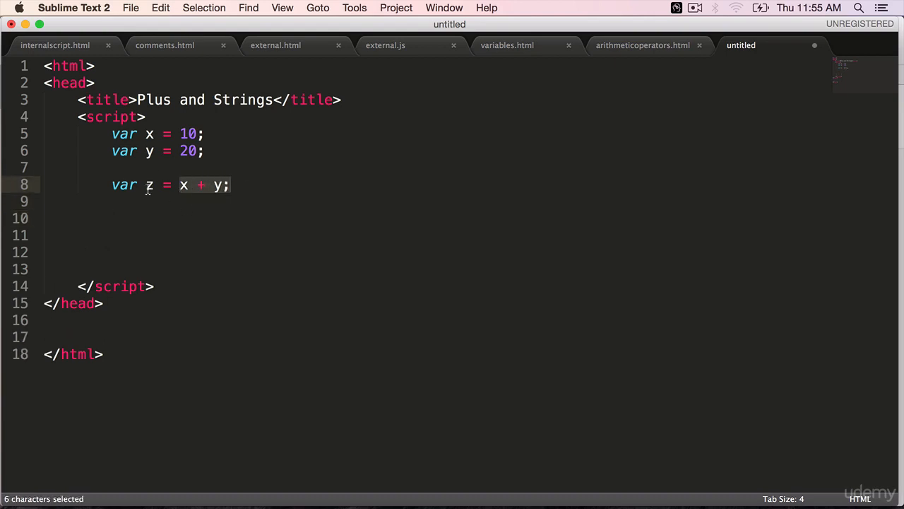
text(d)
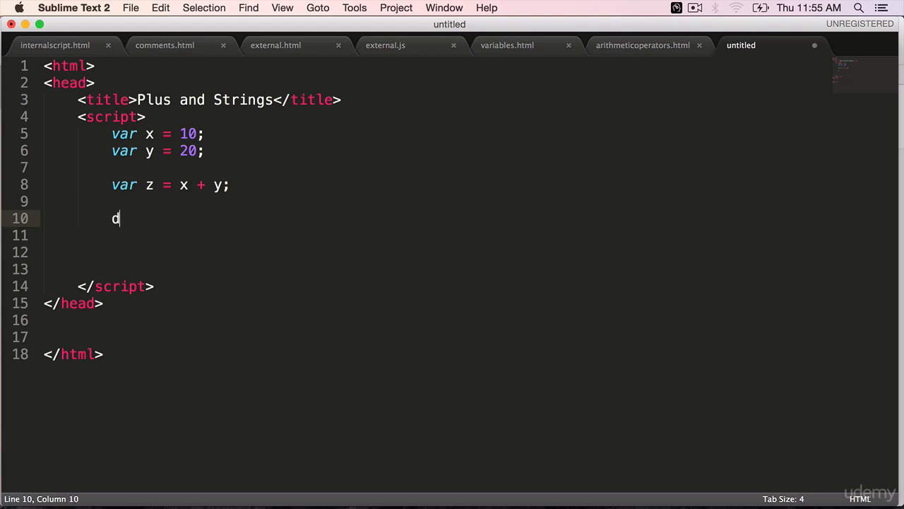
text(ocument.write)
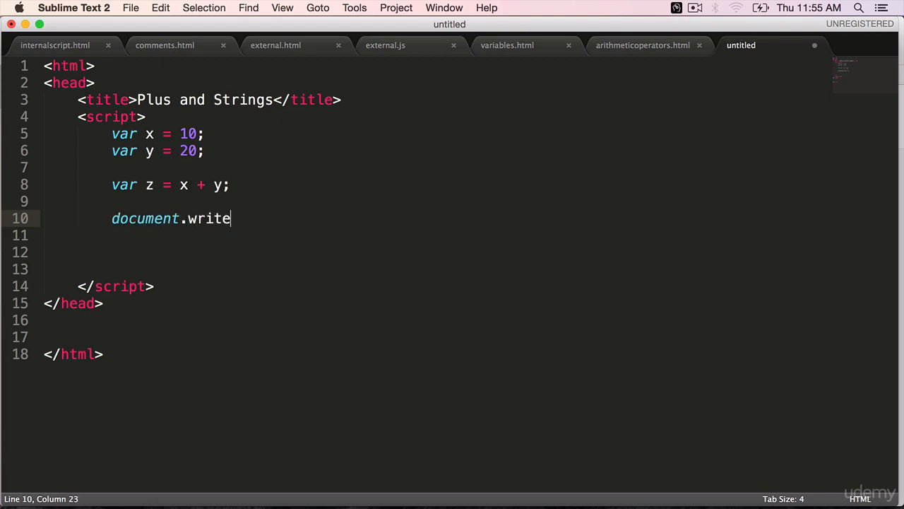
text((z))
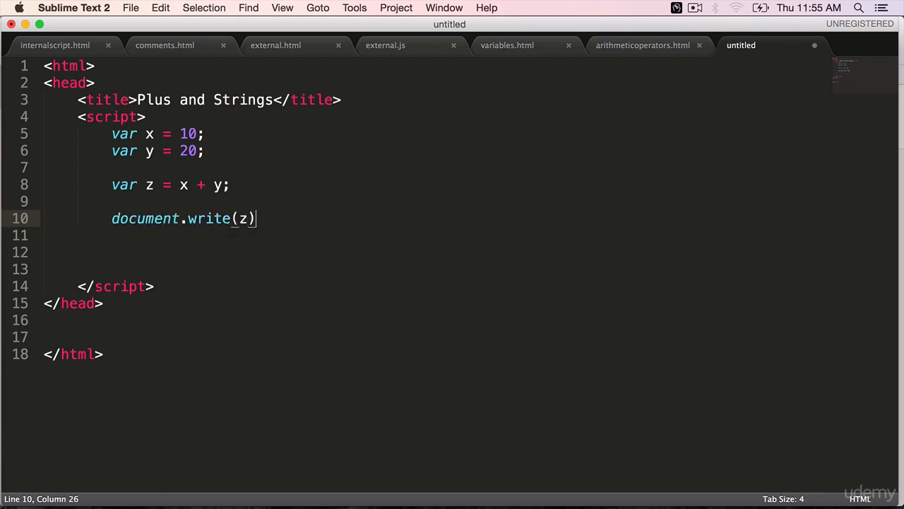
key(cmd+s)
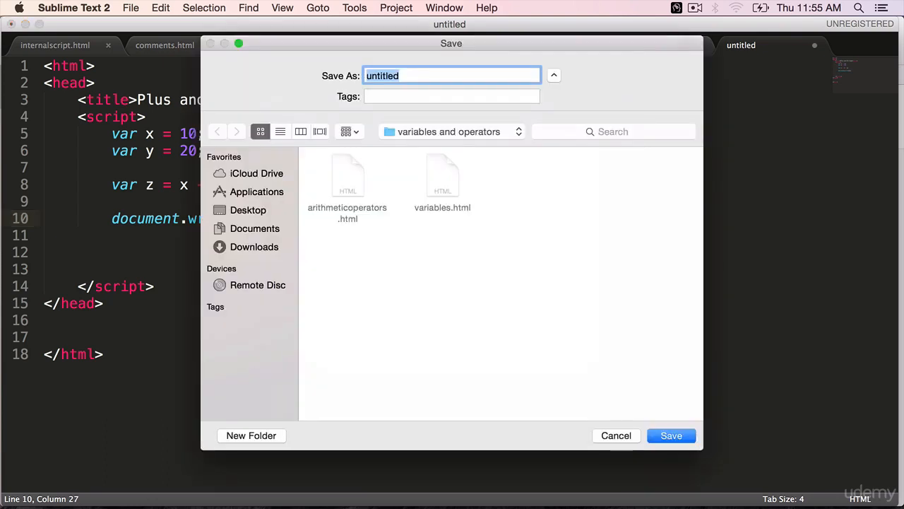
Step: Save the document as pluswithstring.html
text(plust)
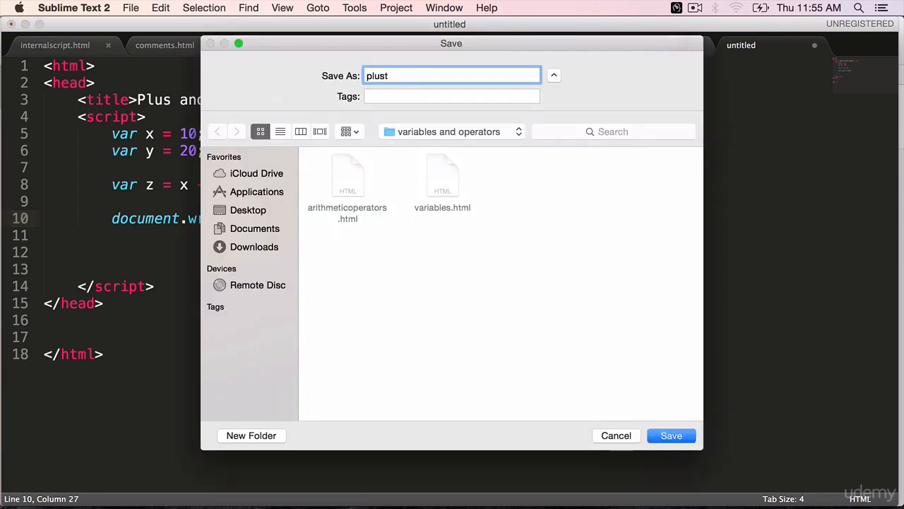
key(Backspace)
text(withstring.)
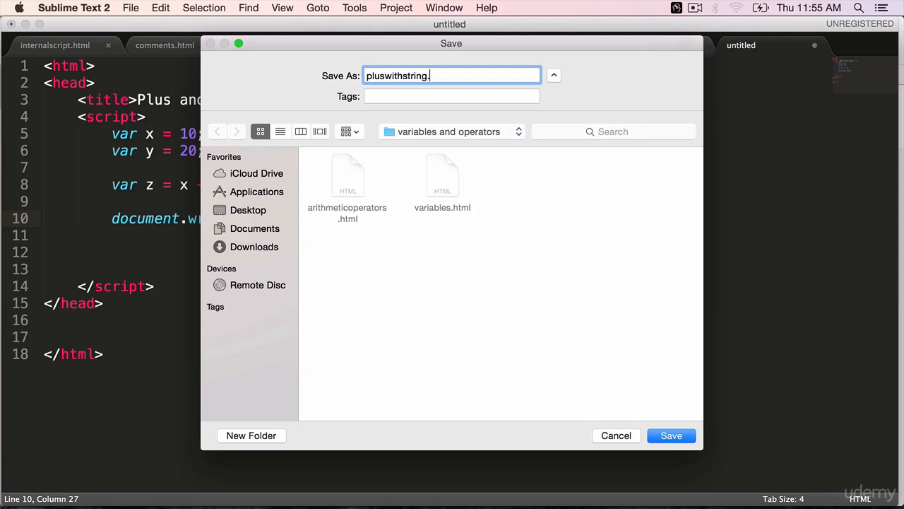
click(670, 435)
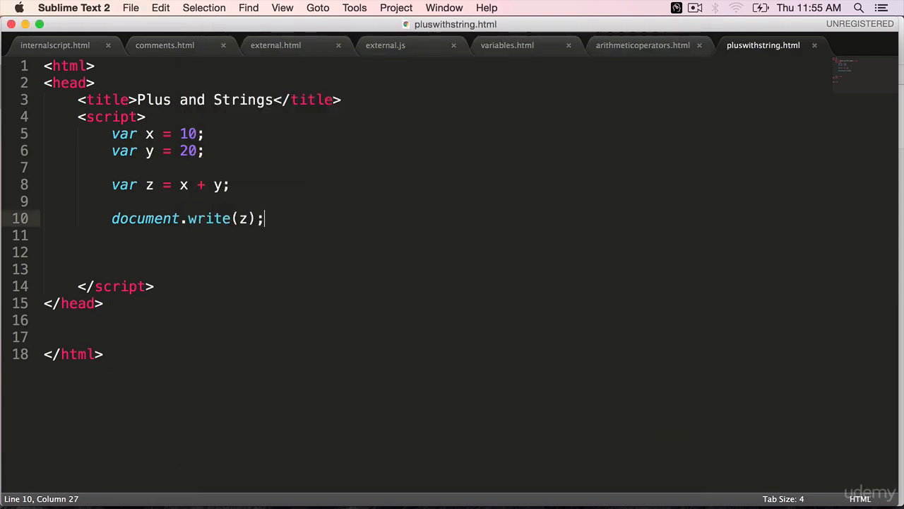
mouse_move(144, 483)
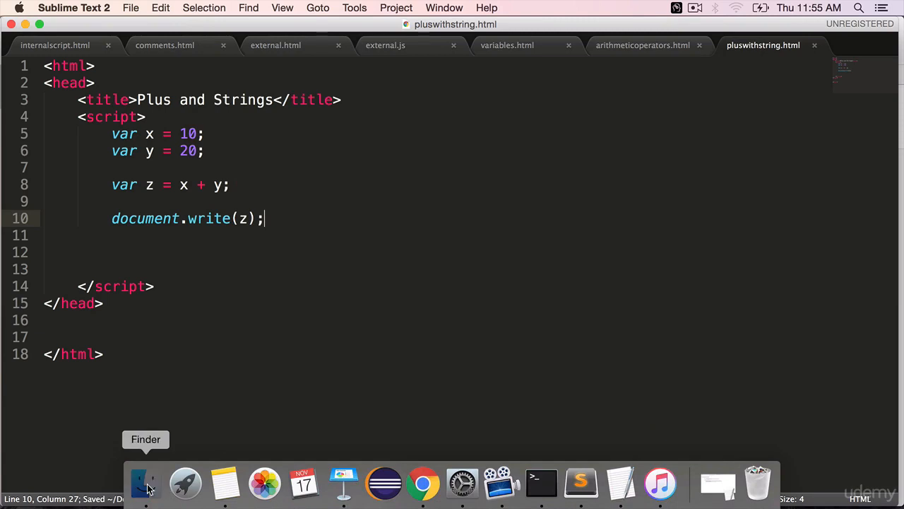
Step: Insert blank lines below document.write(z); for the next statements
click(145, 483)
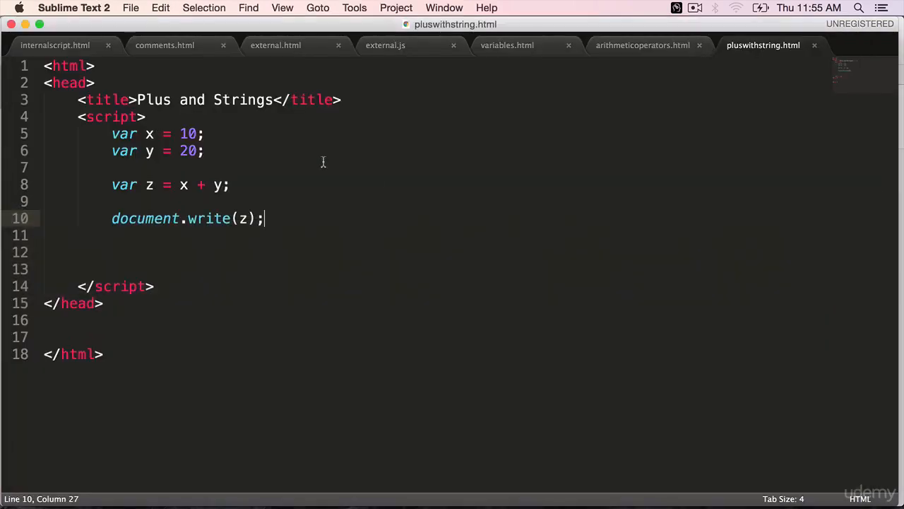
key(enter)
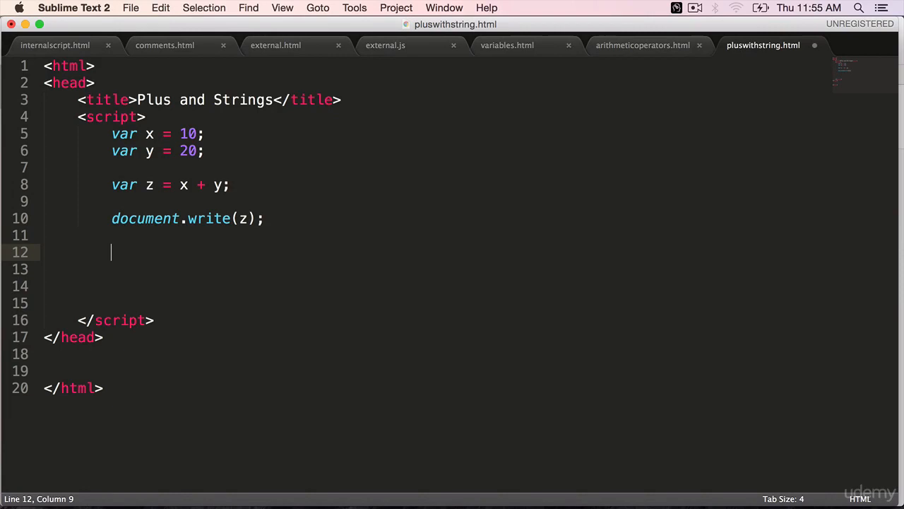
Step: Declare strings a = "10" and b = '20', and c = a + b concatenating them
text(var a = ")
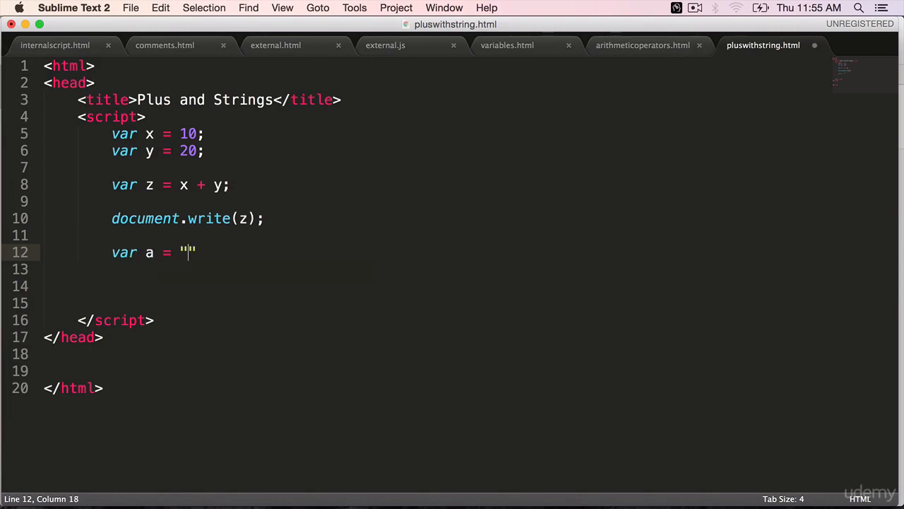
text(10";)
click(438, 269)
text(var b)
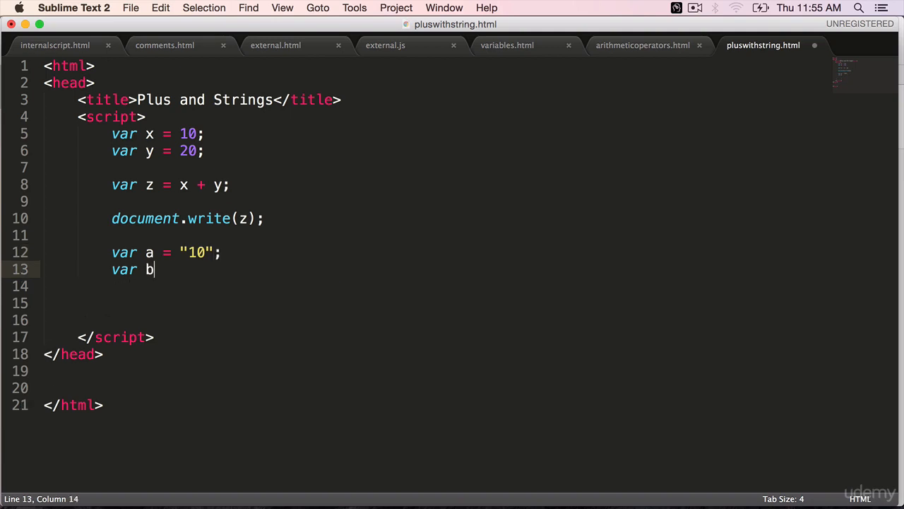
text(= '1')
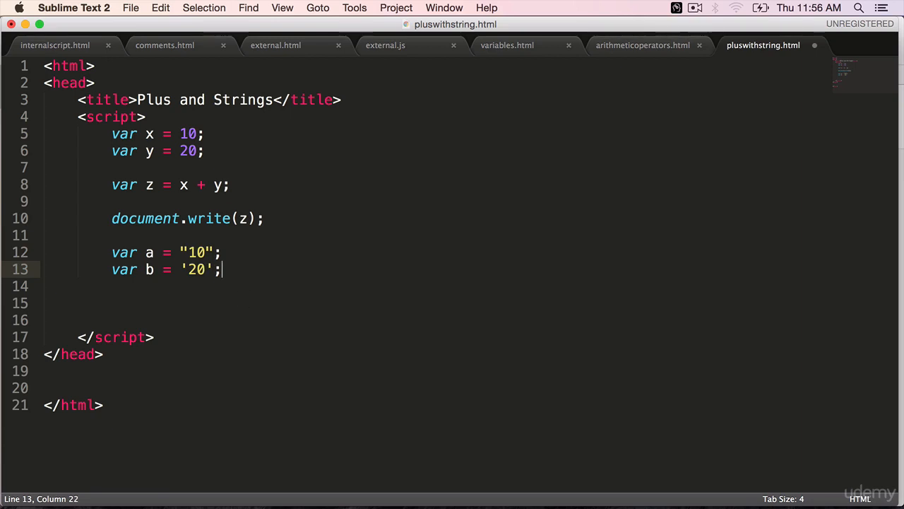
double_click(192, 269)
text(var c)
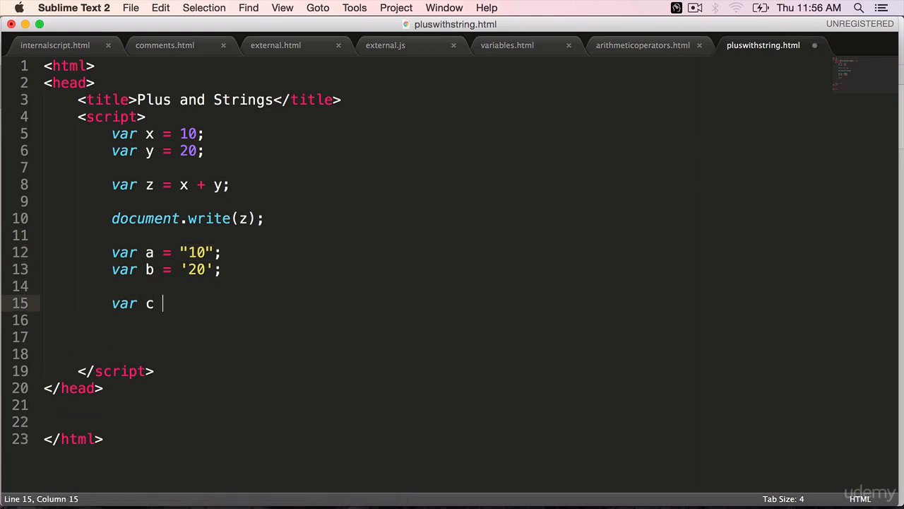
text(= a +)
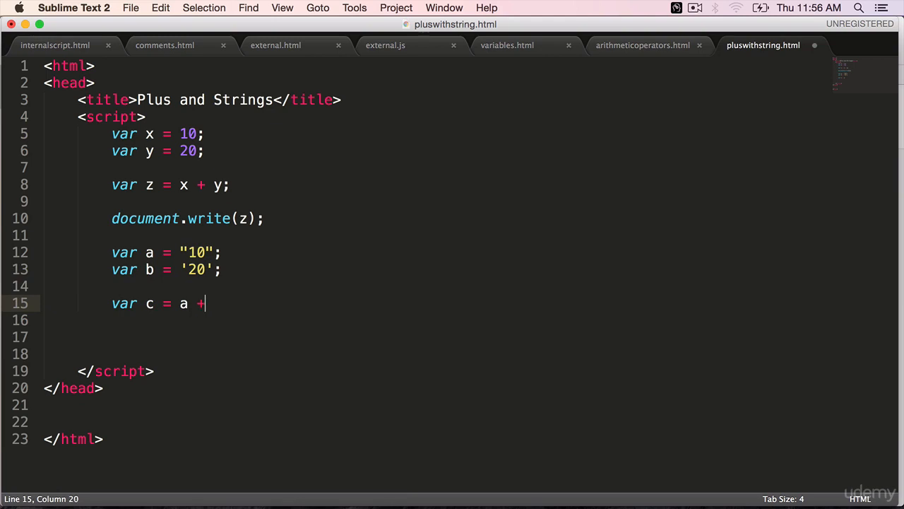
text(b;)
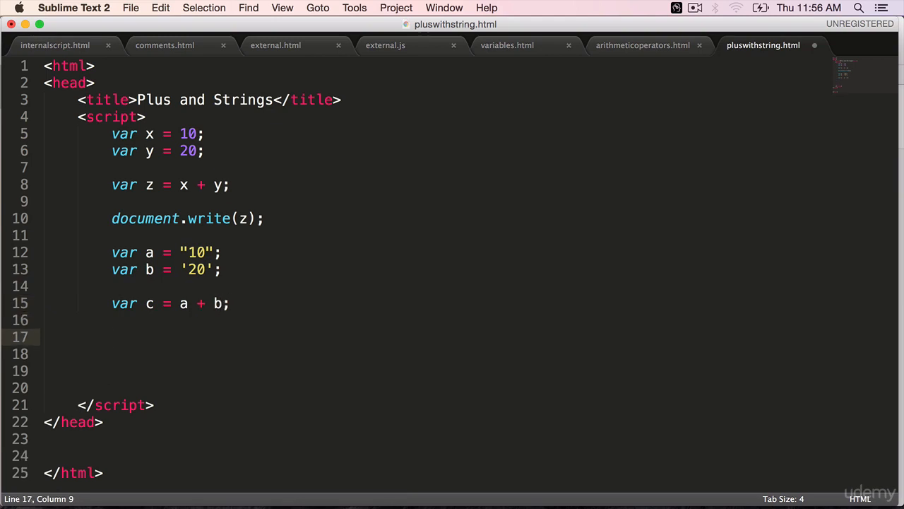
Step: Write c to the page and add document.write("<br/>") after the z output
text(document.write)
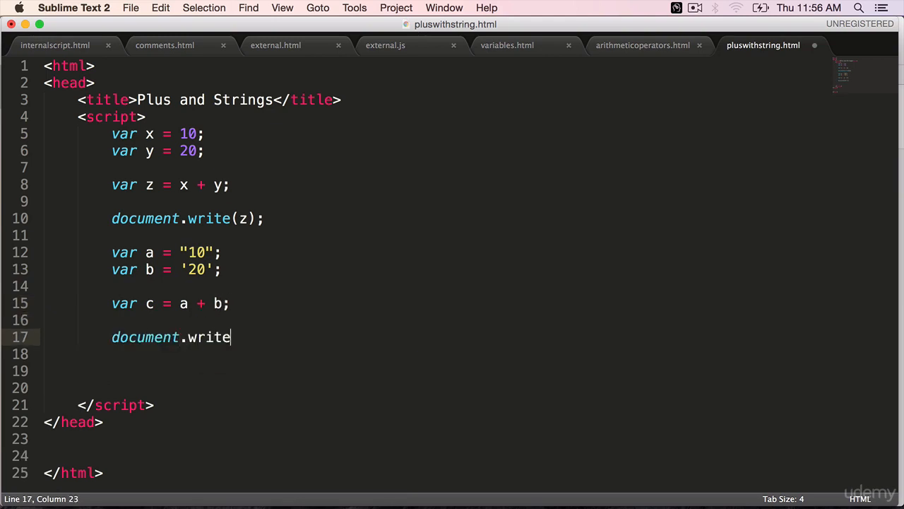
text((c);)
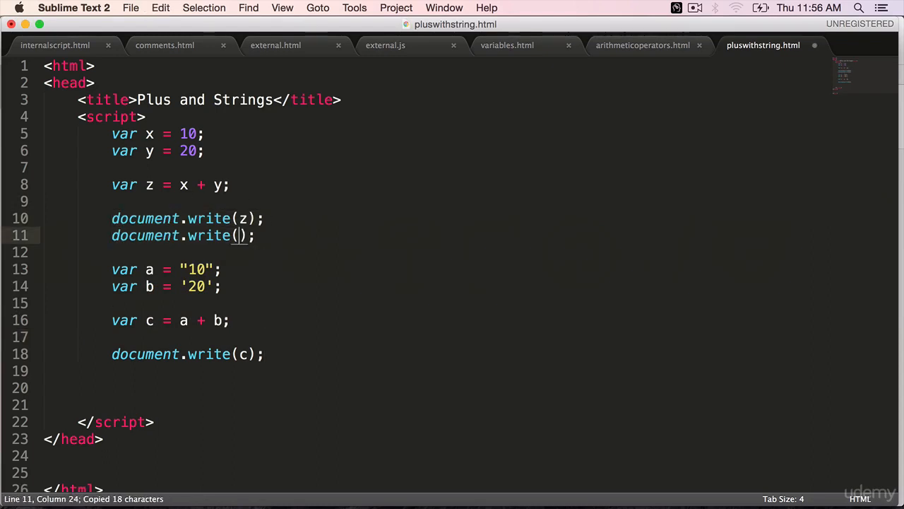
text("<)
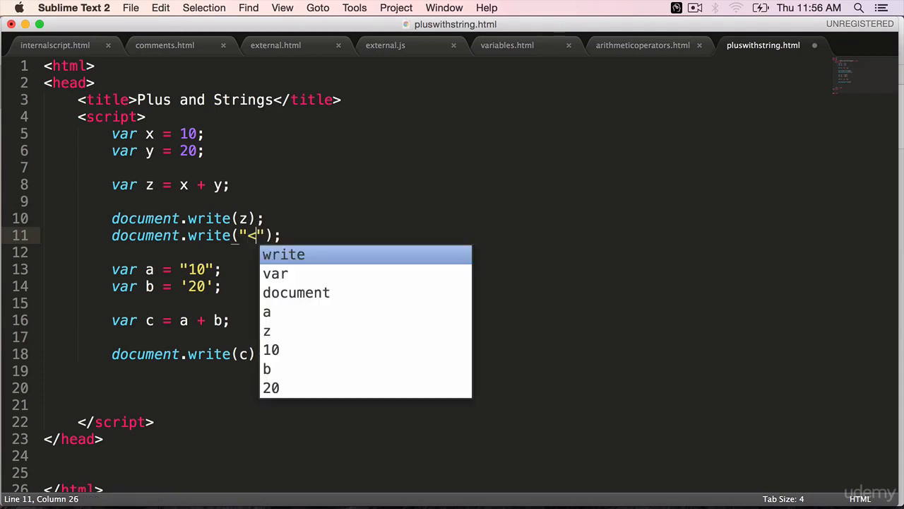
text(br/>)
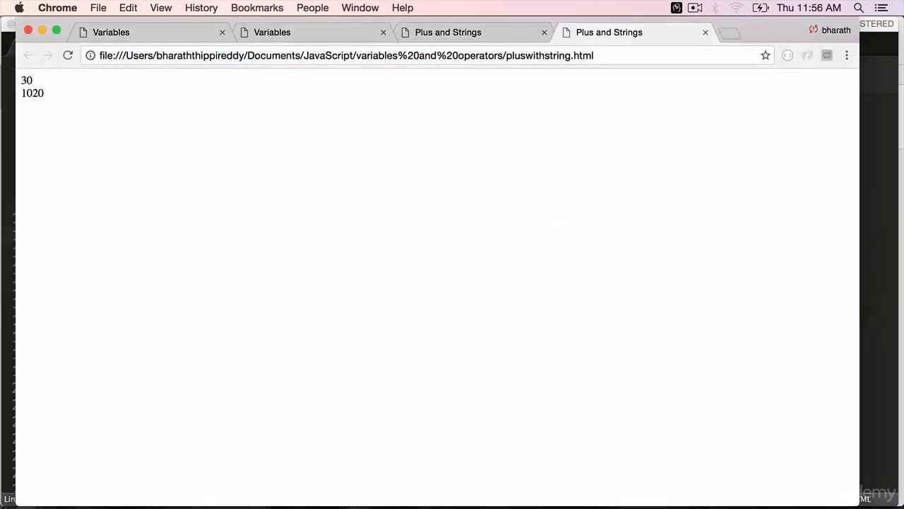
Step: Check in Chrome that the page shows 30 and 1020 on separate lines
double_click(25, 79)
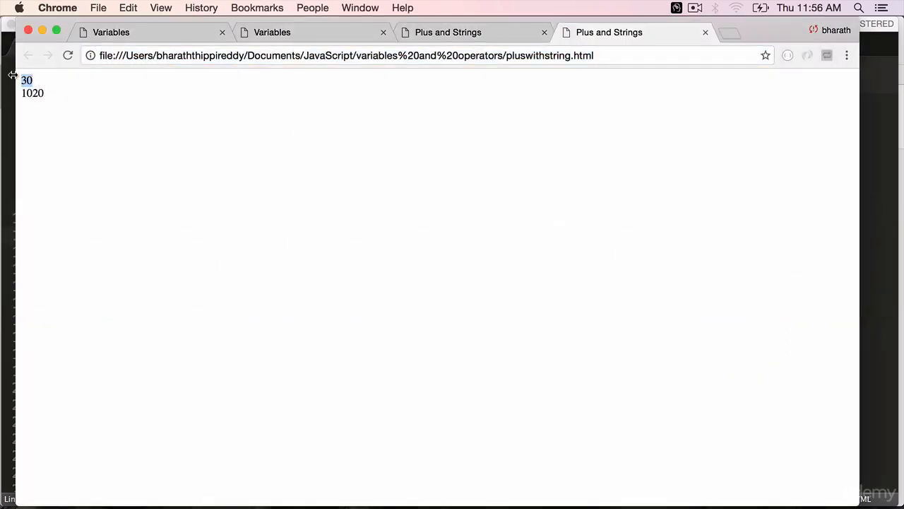
click(42, 110)
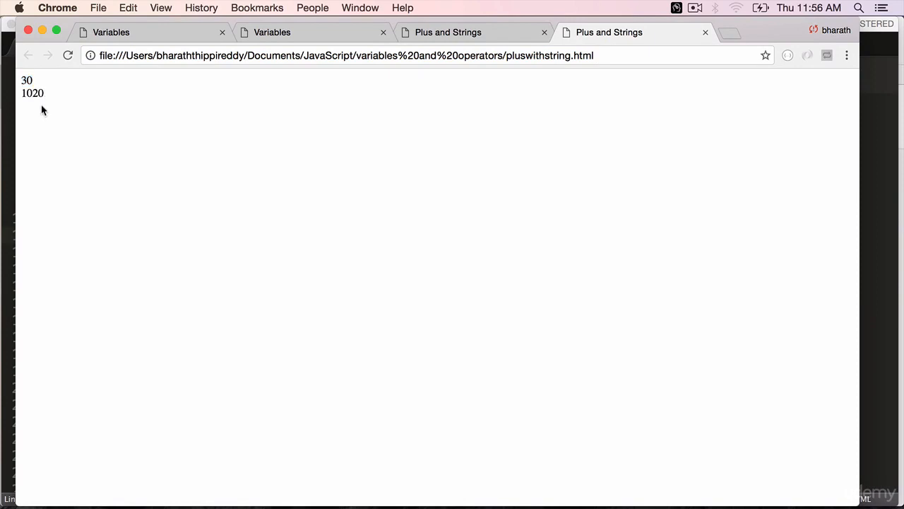
double_click(33, 93)
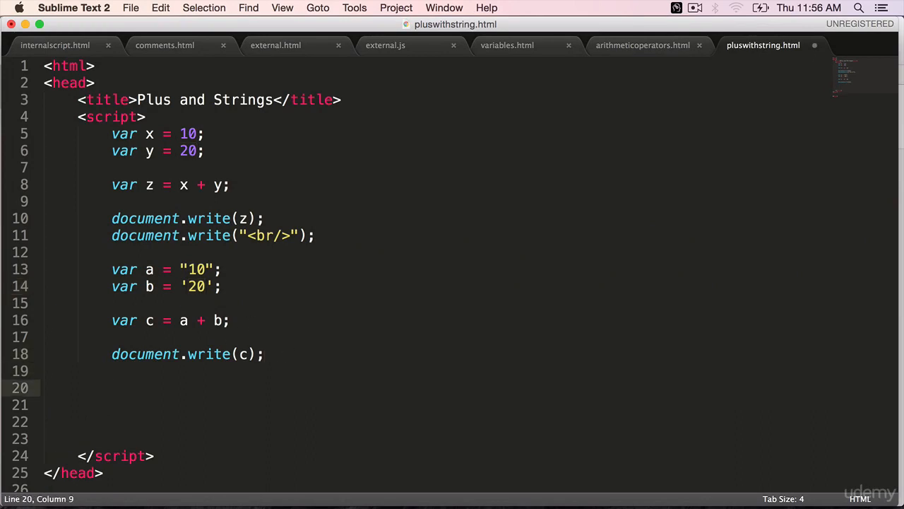
Step: Add var p = x + b; and document.write(p); writing the number-plus-string result
text(var)
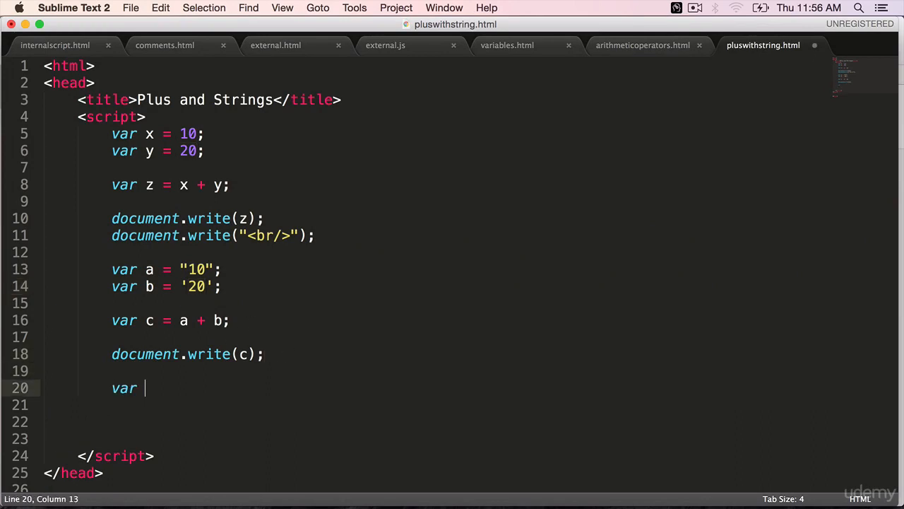
text(p =)
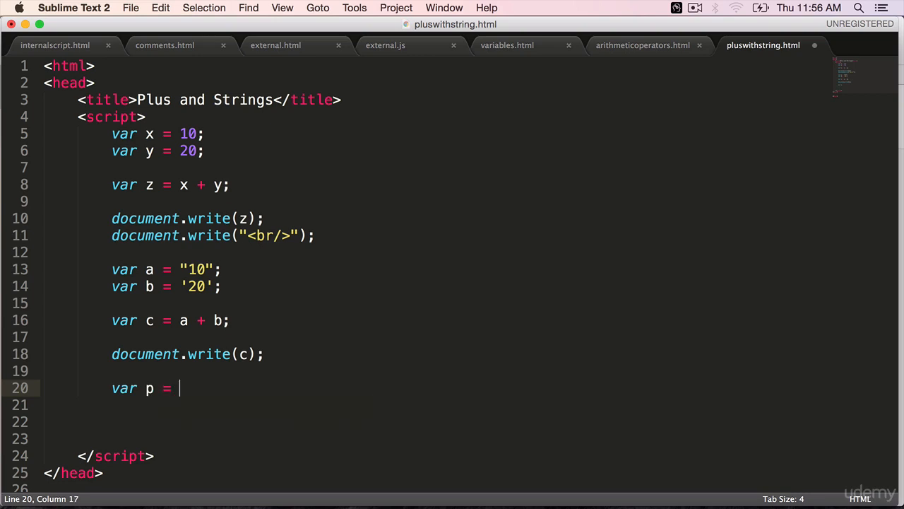
text(x +)
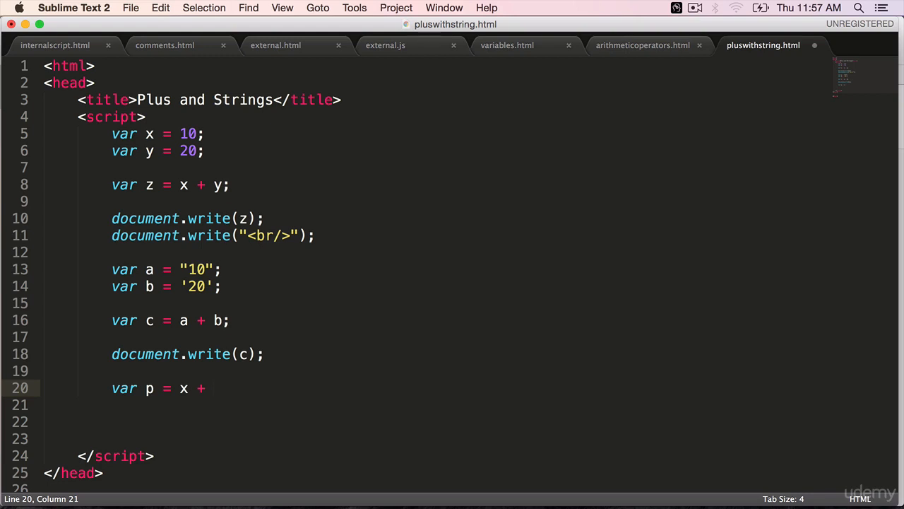
text(b;)
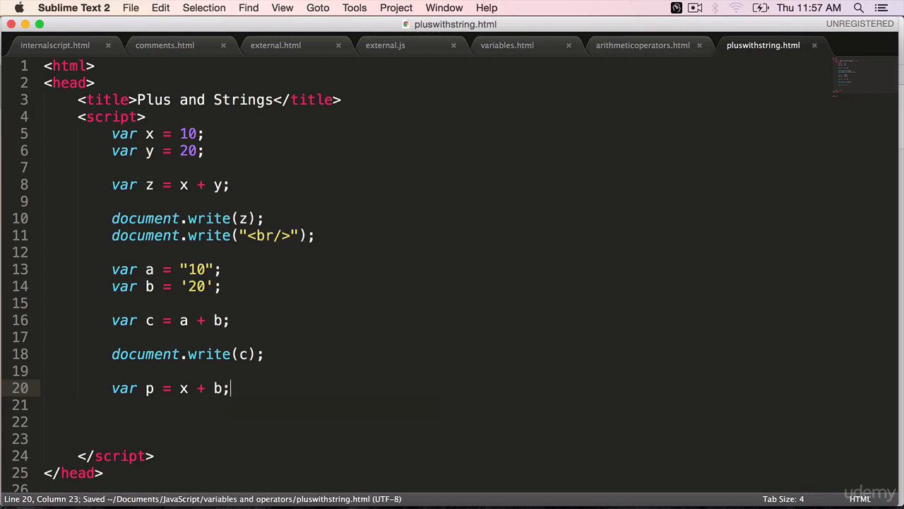
text(document.wri)
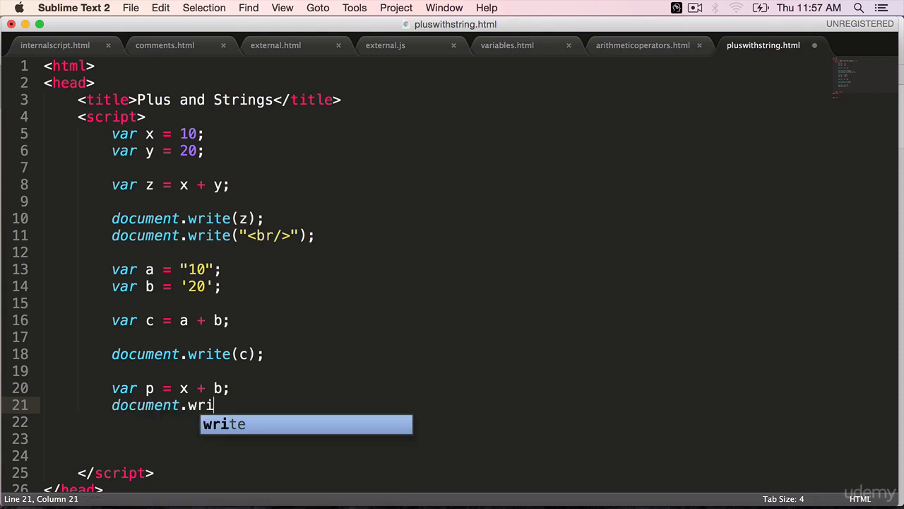
text(te(p);)
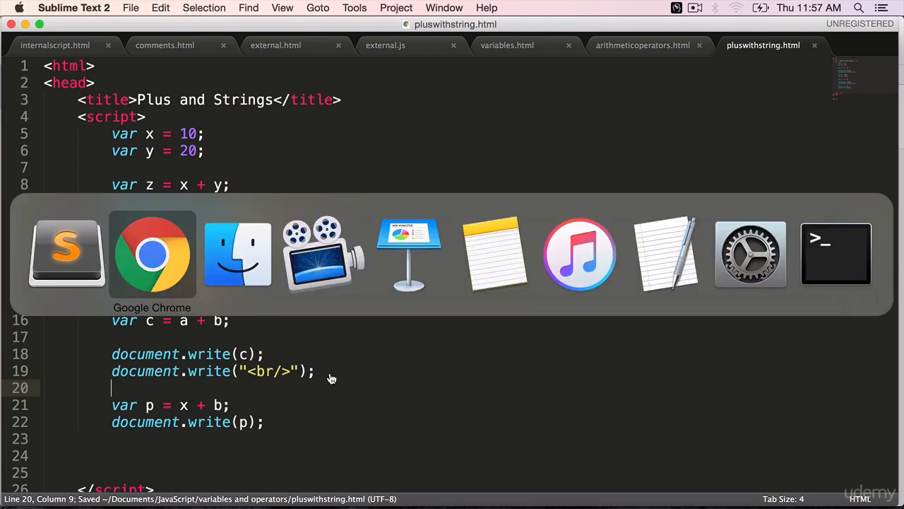
click(305, 463)
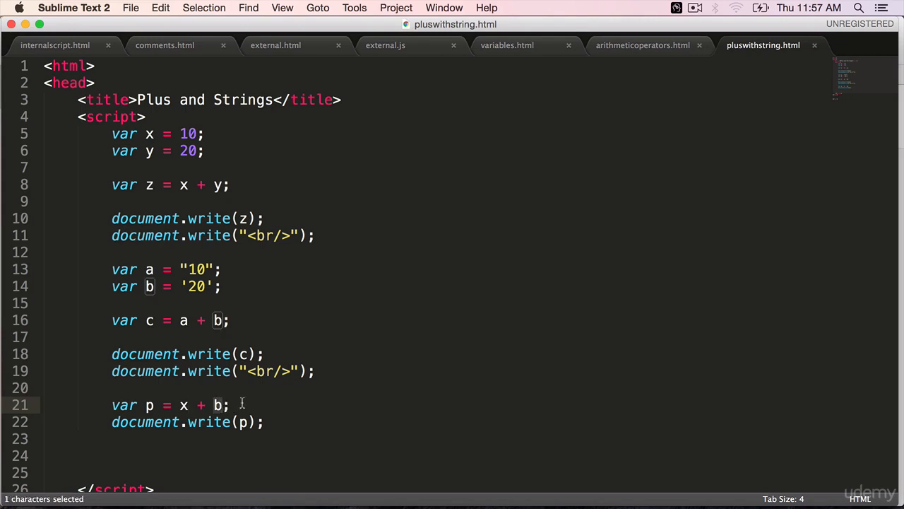
mouse_move(233, 421)
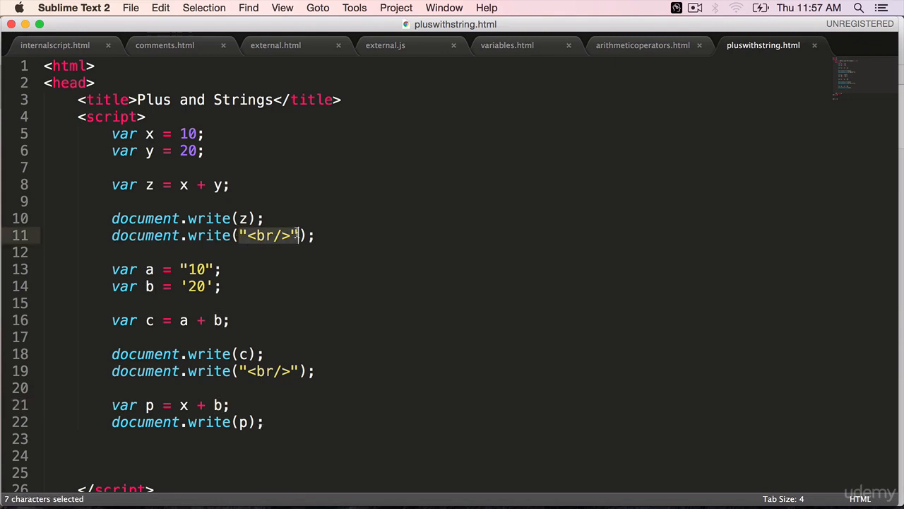
mouse_move(274, 252)
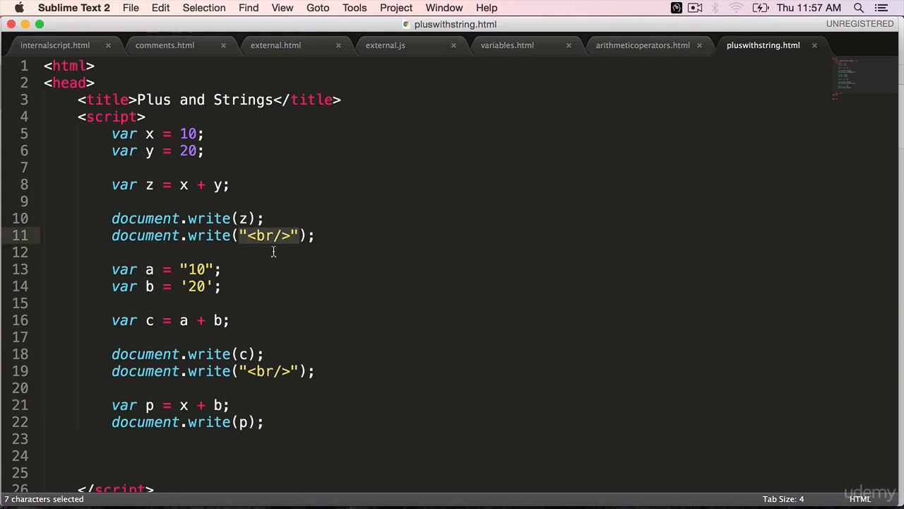
Step: Join "<br/>" onto document.write(z) and document.write(c) as z+"<br/>" and c+"<br/>"
key(cmd+x)
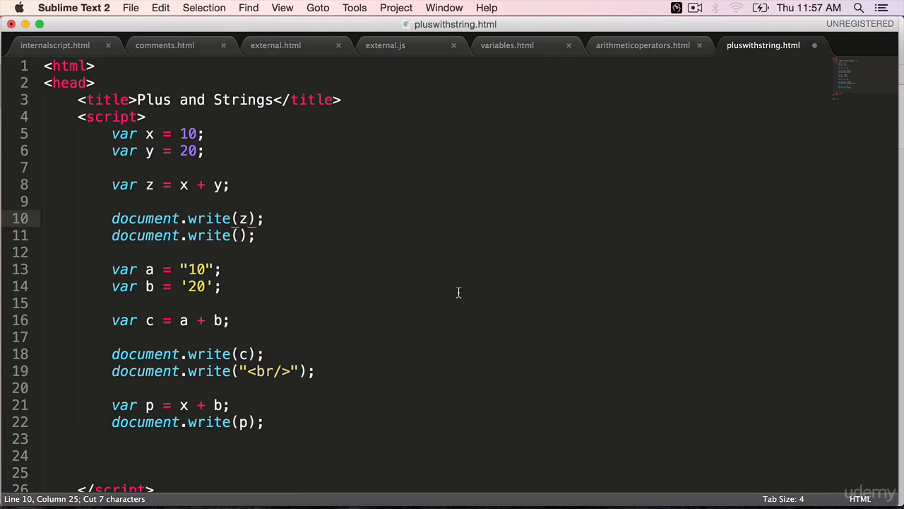
text(+"<br/>")
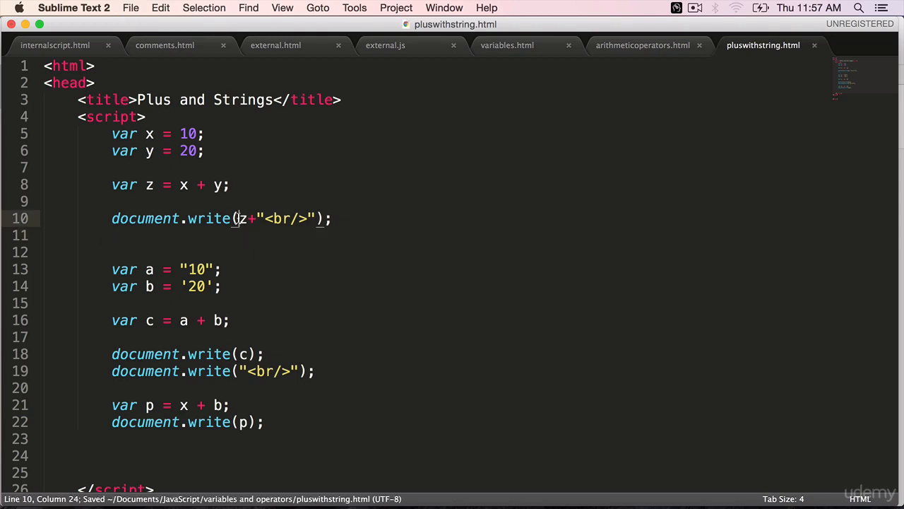
drag(238, 217, 313, 218)
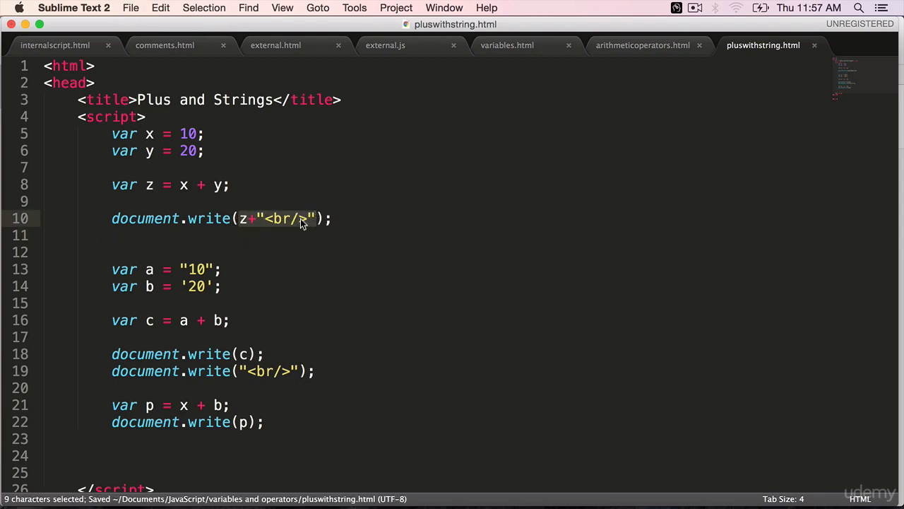
mouse_move(277, 268)
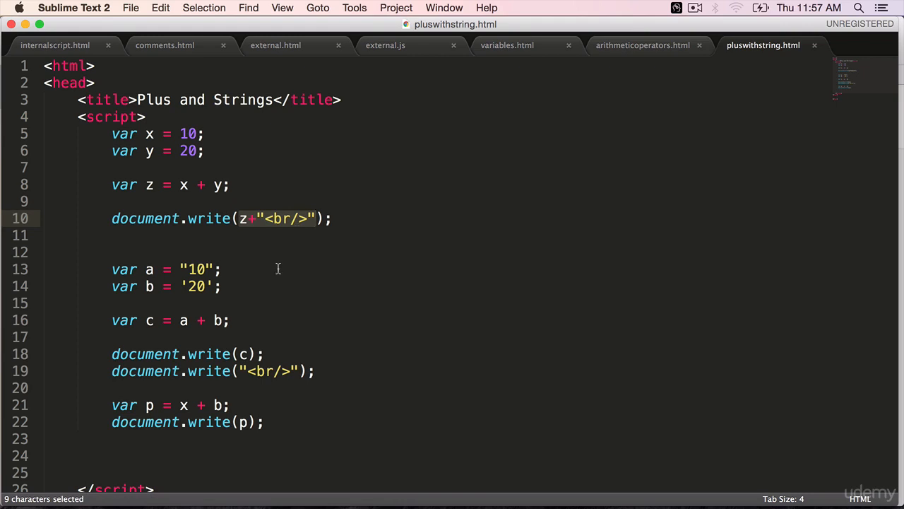
mouse_move(240, 367)
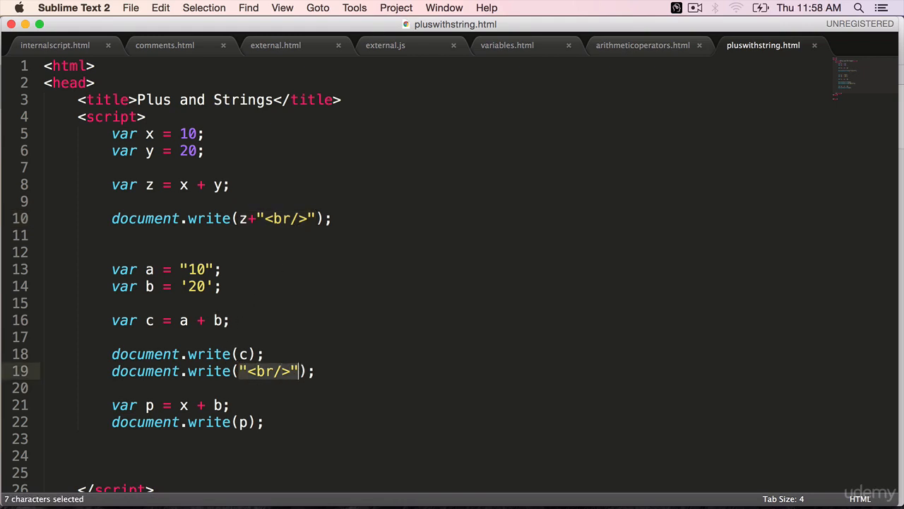
key(cmd+x)
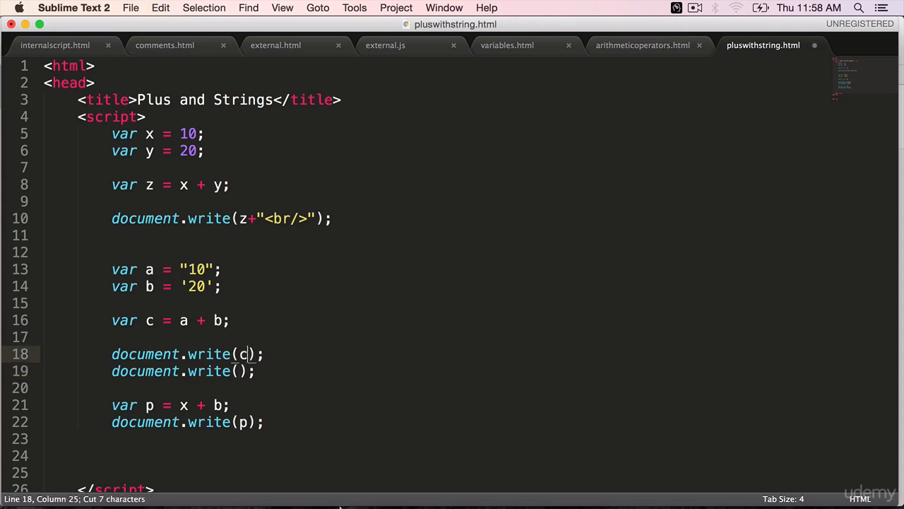
text(+"<br/>")
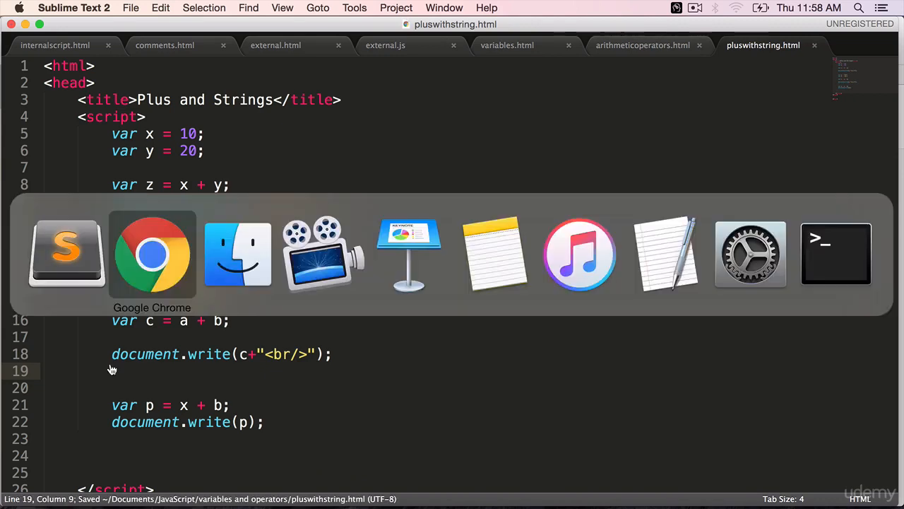
click(152, 254)
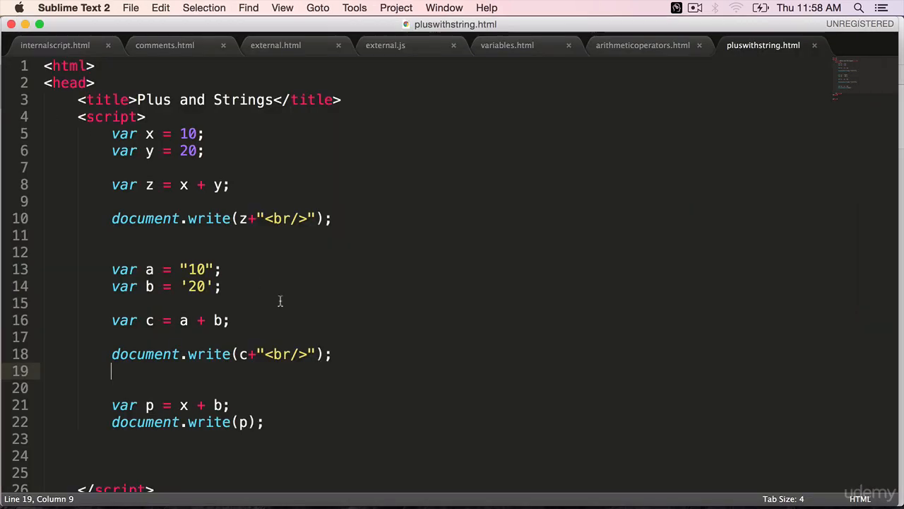
double_click(148, 183)
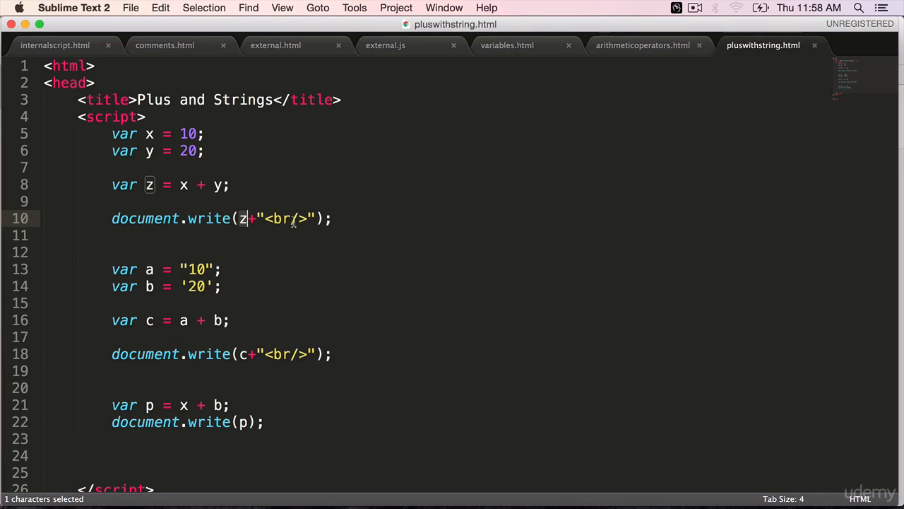
drag(247, 218, 317, 218)
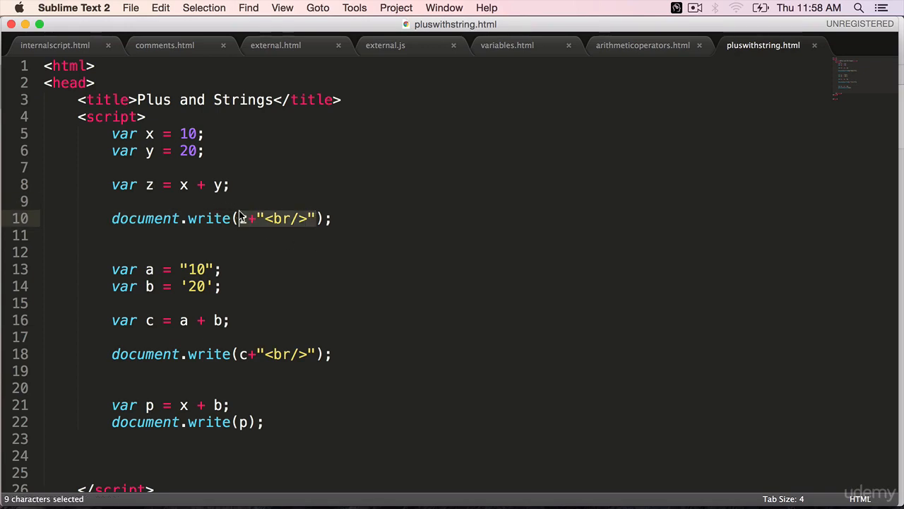